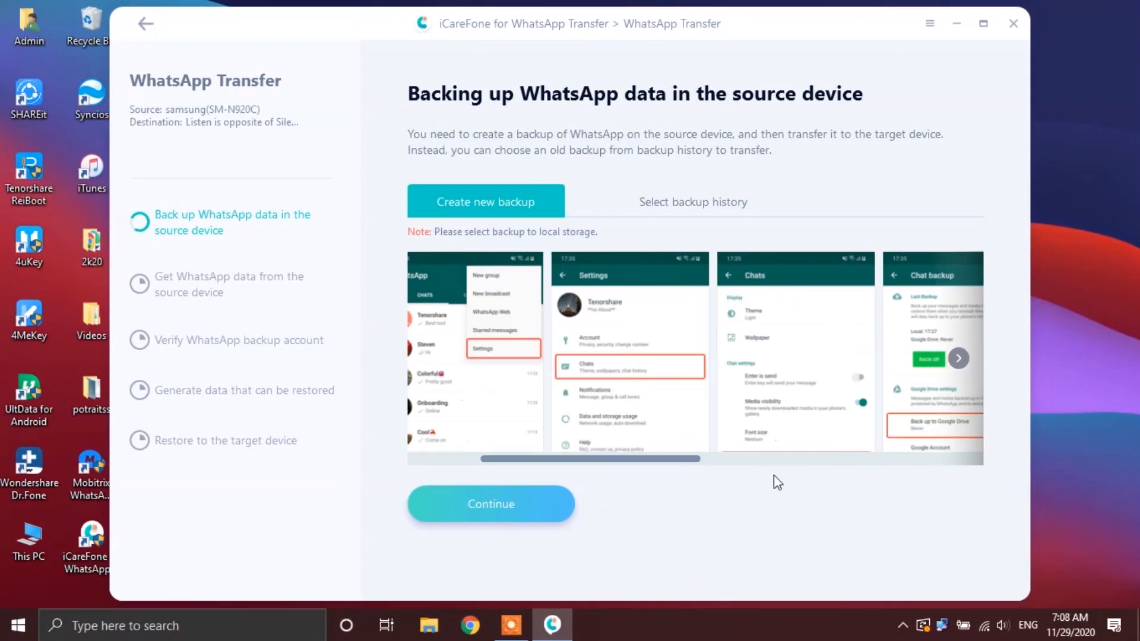
Browse the backup instruction images and confirm the WhatsApp backup was made on the Samsung phone.
scroll("left", 3)
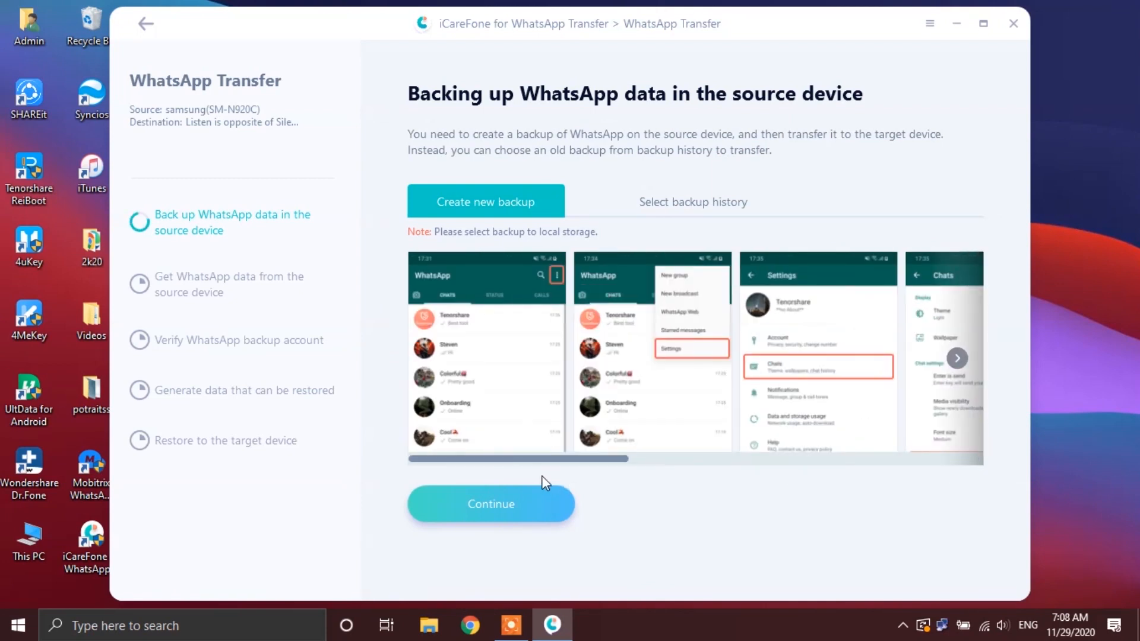
mouse_move(527, 504)
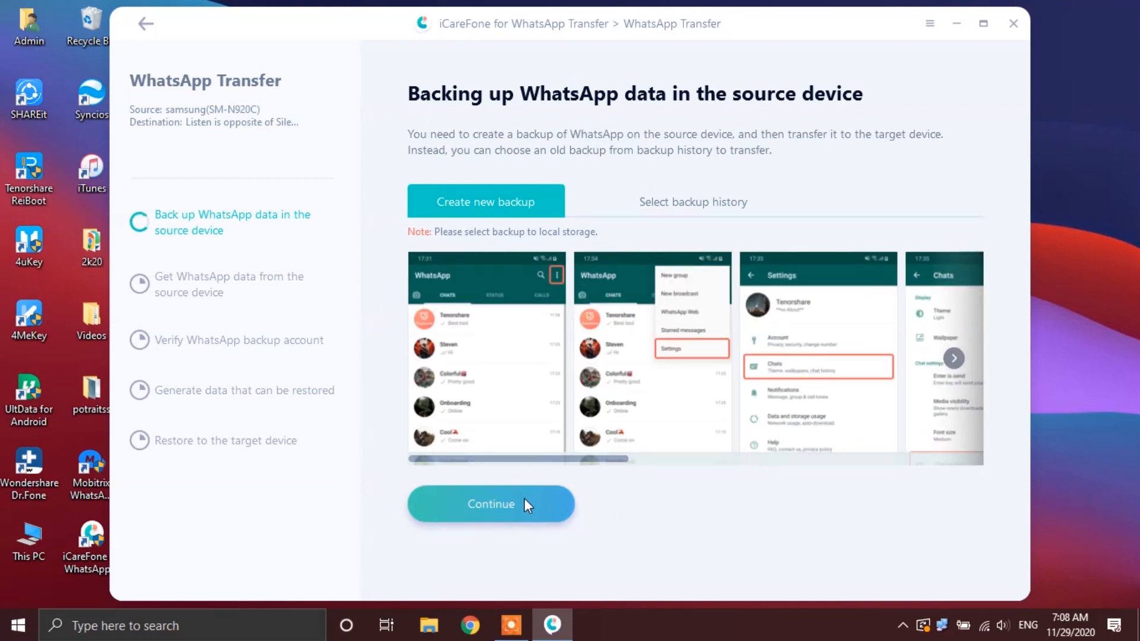
left_click(489, 504)
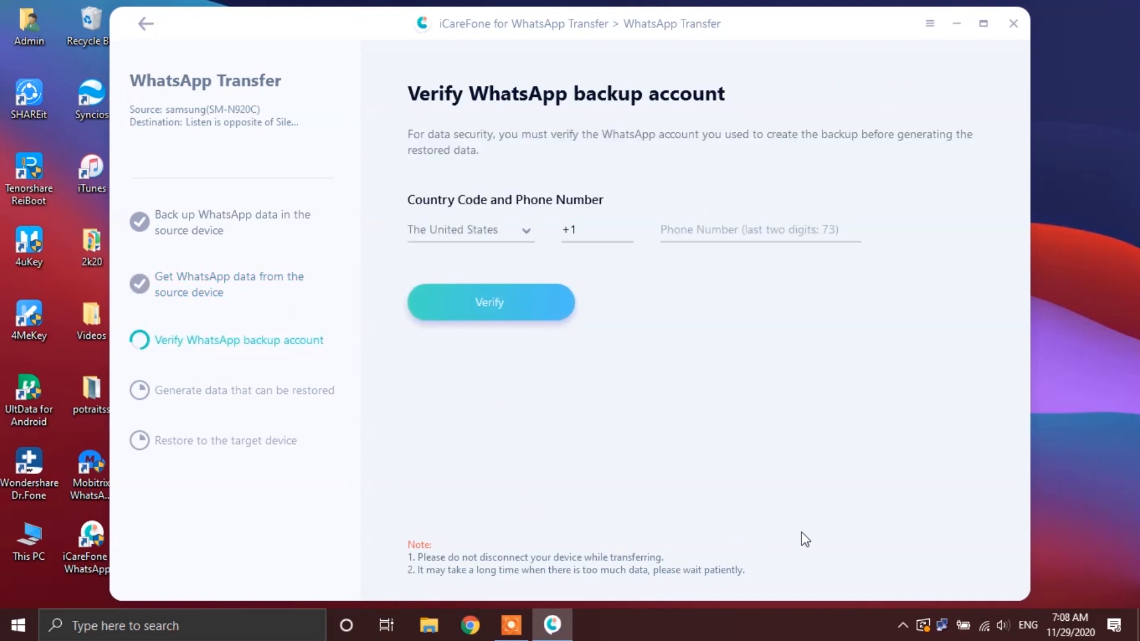
Select the country code field and submit the WhatsApp backup account for verification.
left_click(469, 229)
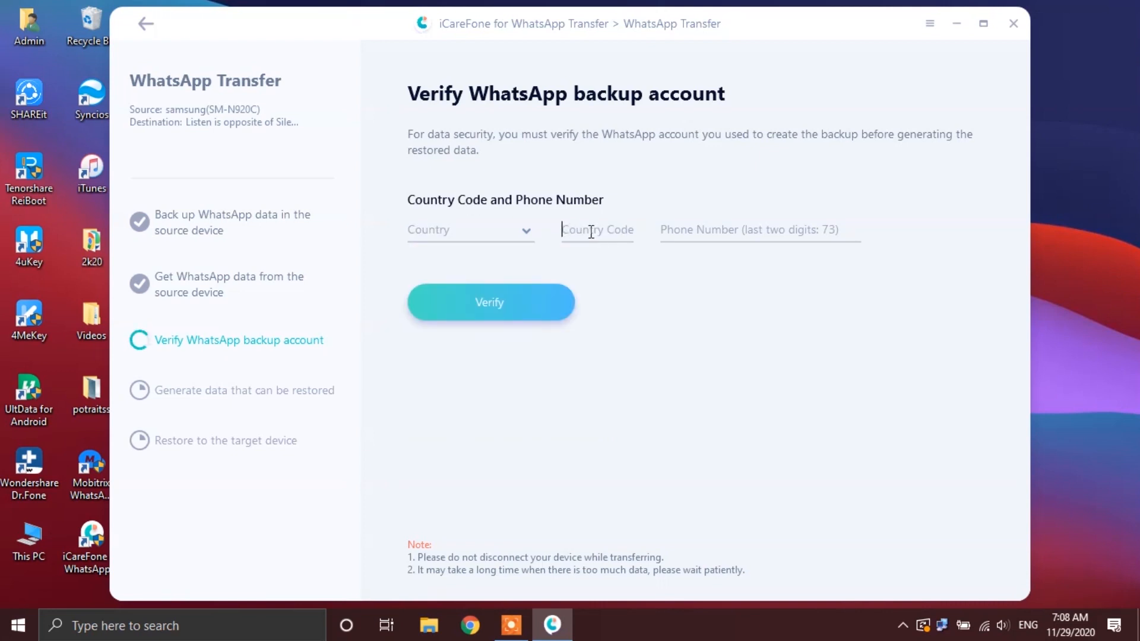
left_click(490, 301)
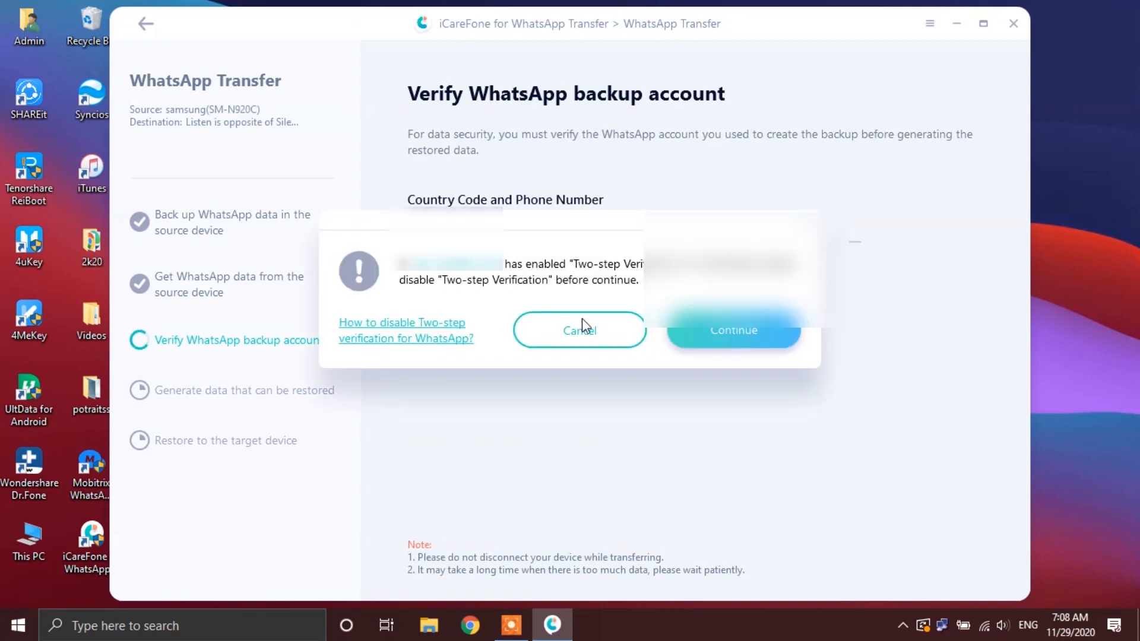